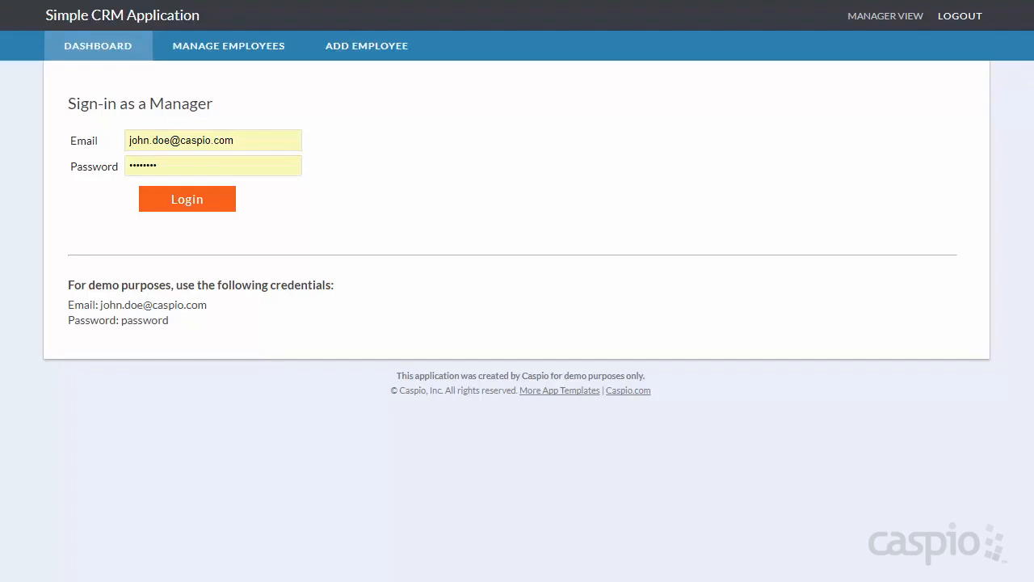
Switch from manager view to the employee sign-in page with demo credentials.
left_click(884, 15)
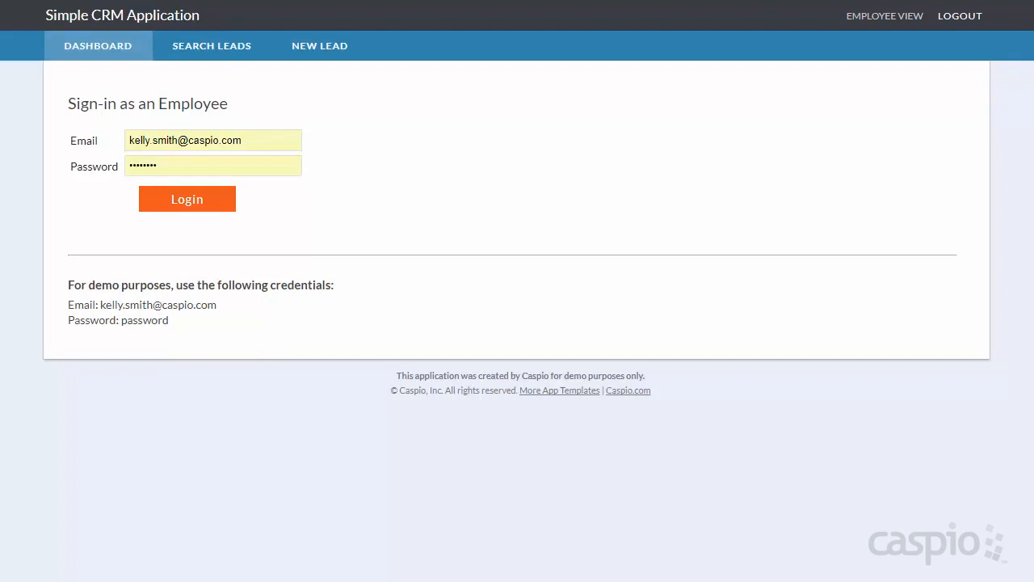
Log in as the demo employee to reach the My Pipeline dashboard.
left_click(186, 199)
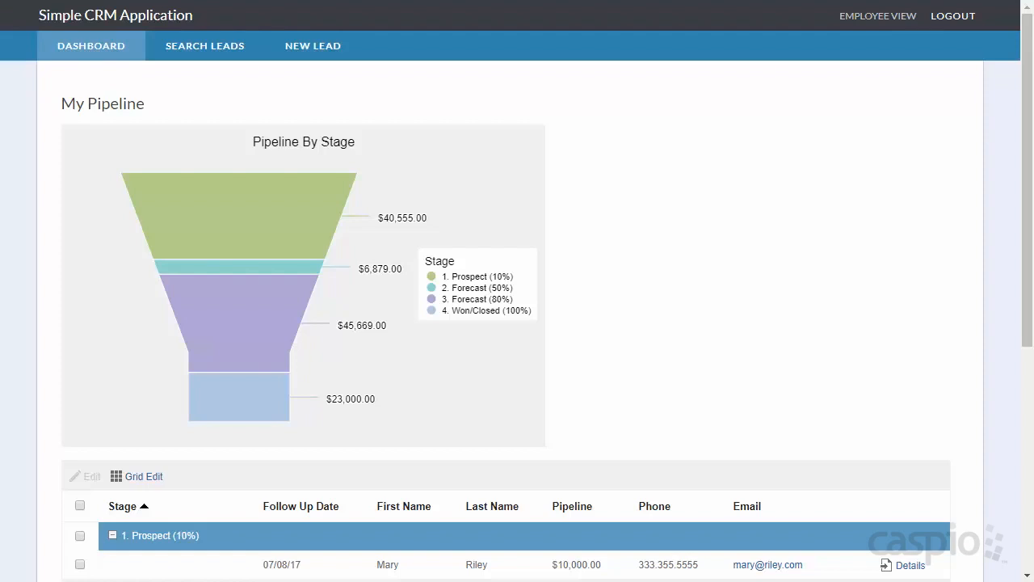
mouse_move(238, 218)
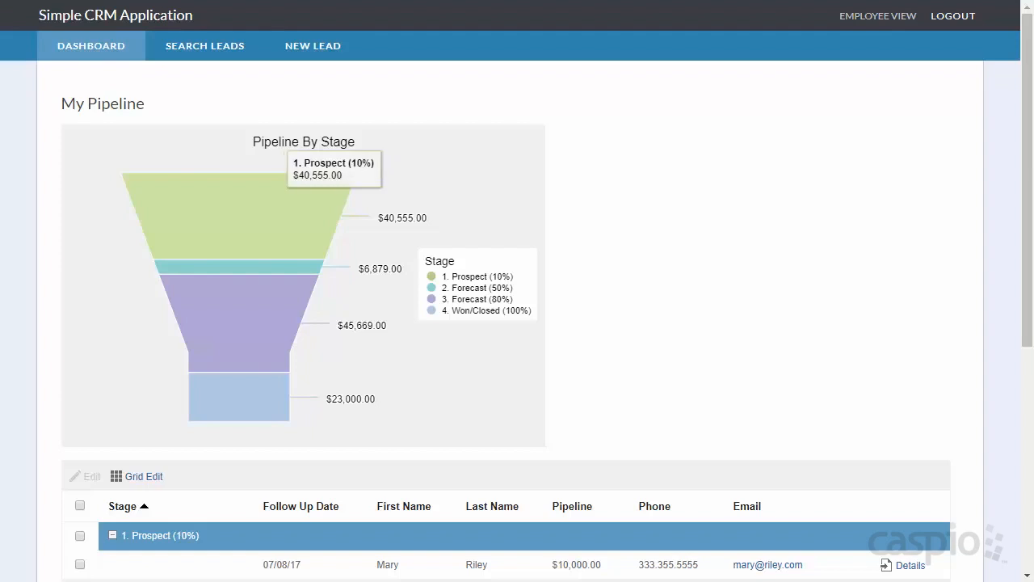
mouse_move(243, 268)
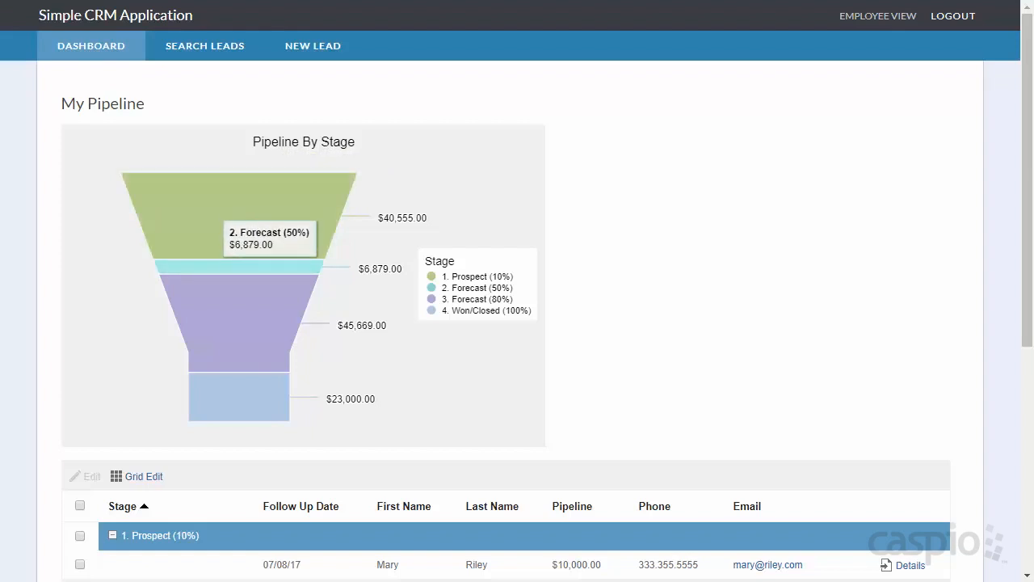
mouse_move(243, 324)
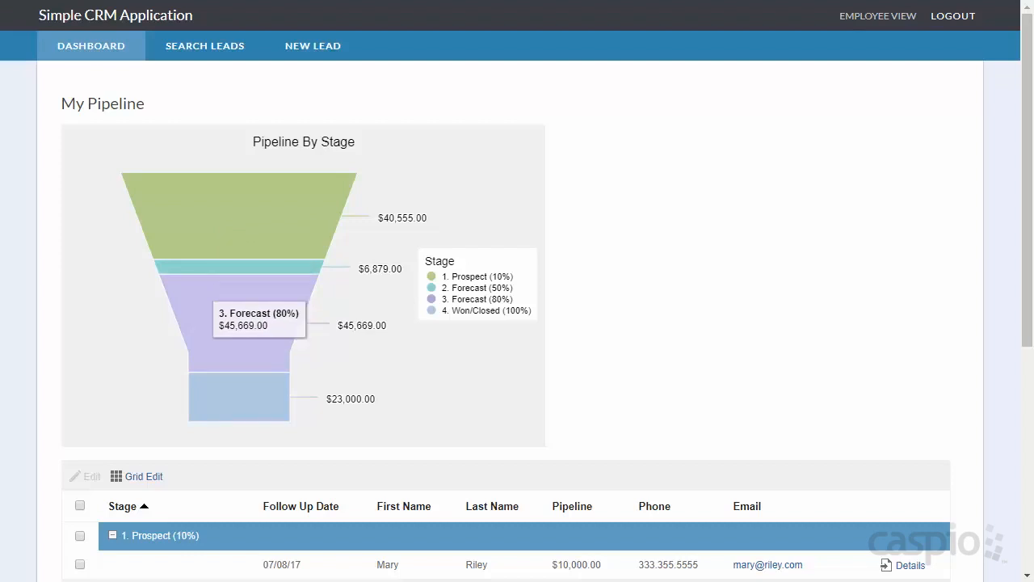
mouse_move(240, 396)
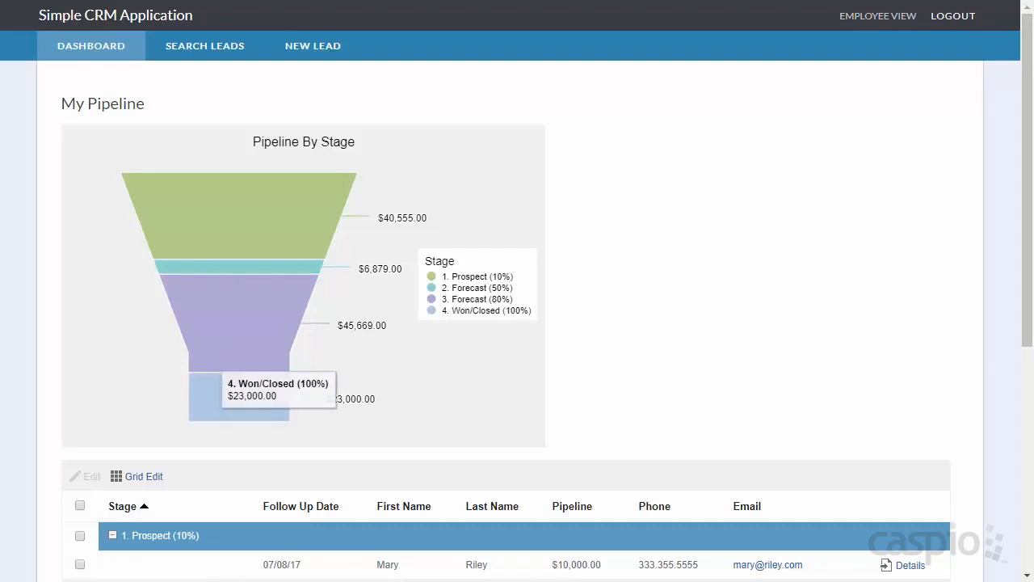
Scroll the dashboard to view leads by stage and the $116,103.00 total.
scroll("down", 3)
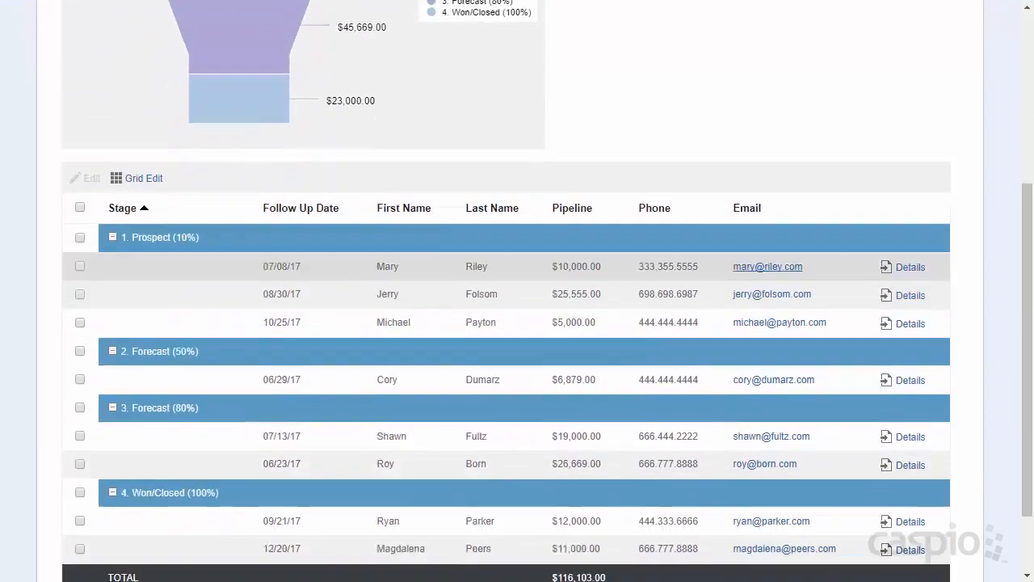
scroll("down", 3)
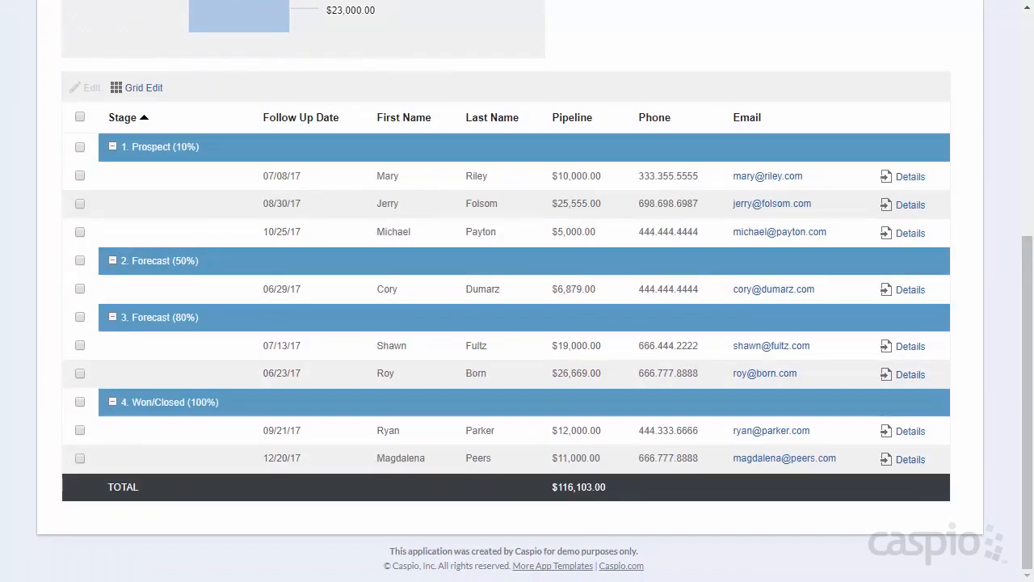
scroll("up", 3)
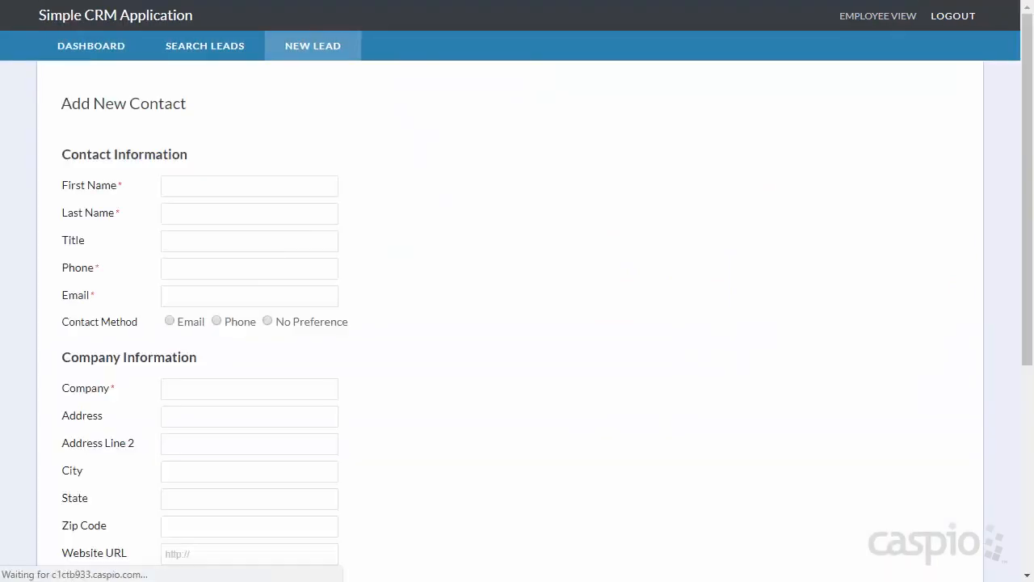
Browse the Add New Contact fields and Stage dropdown, leaving Stage unset.
scroll("down", 3)
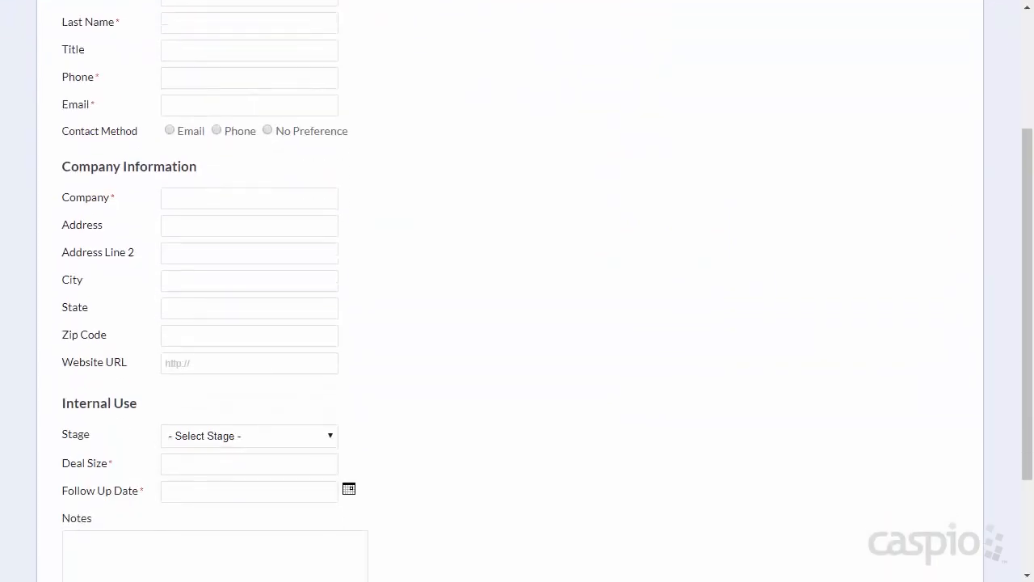
left_click(248, 436)
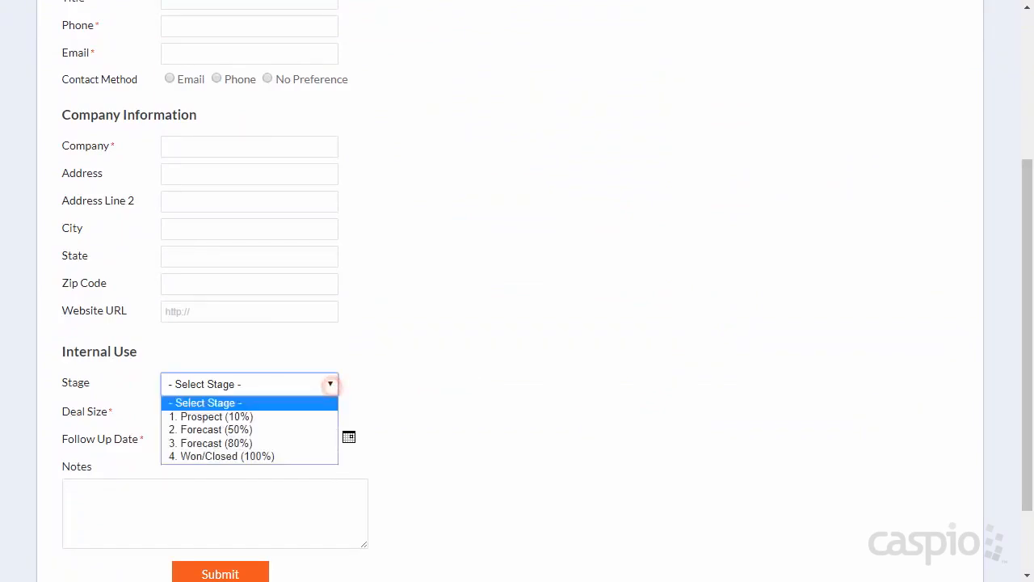
left_click(249, 403)
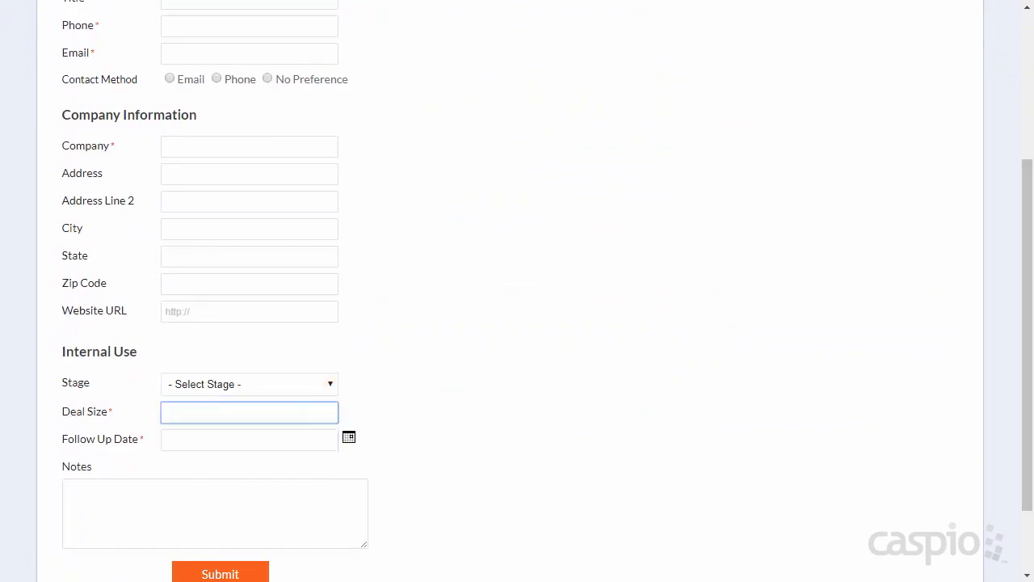
scroll("up", 3)
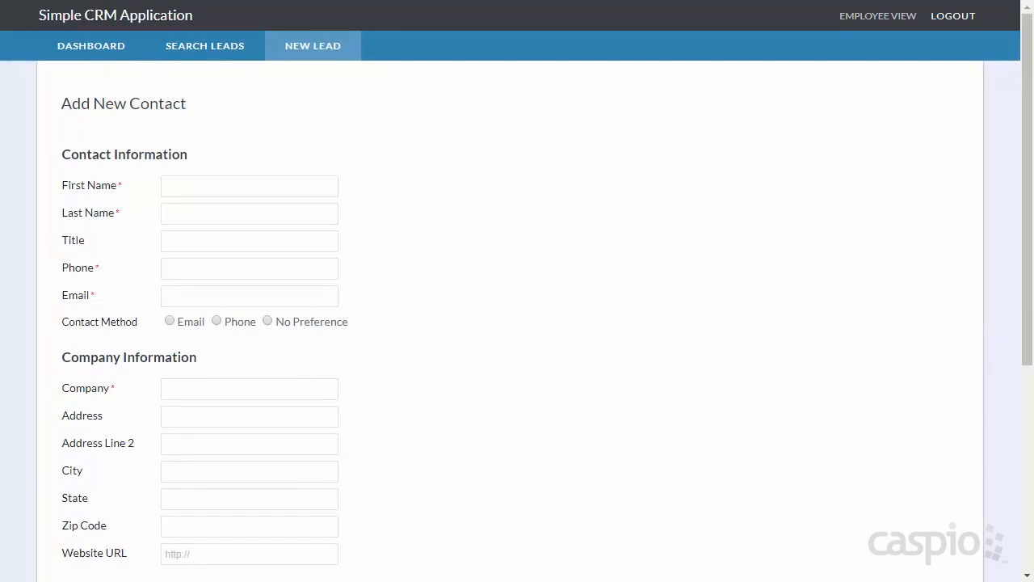
Run a lead search to show the Total By Month chart, then switch to Manager View.
left_click(204, 46)
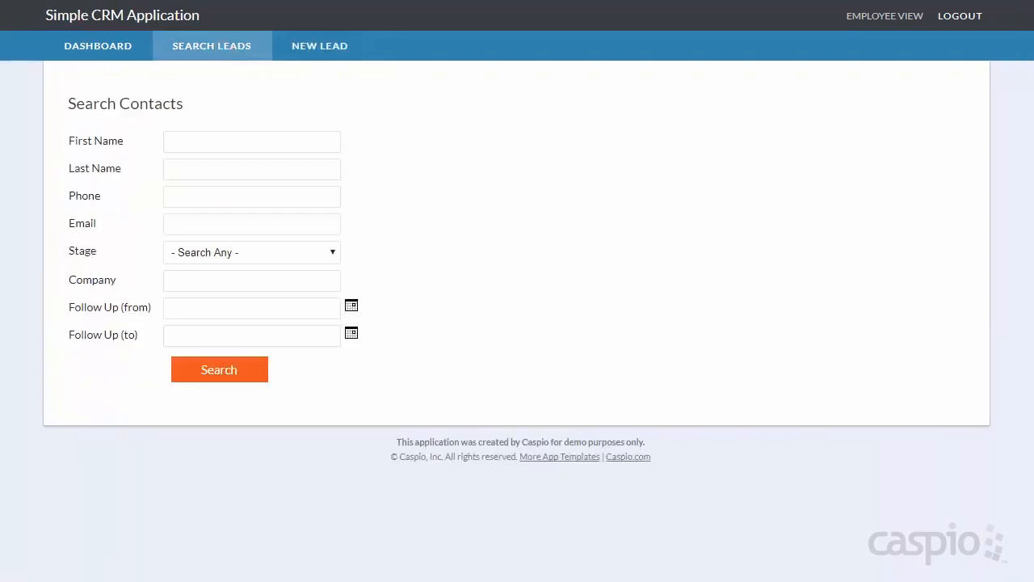
left_click(218, 369)
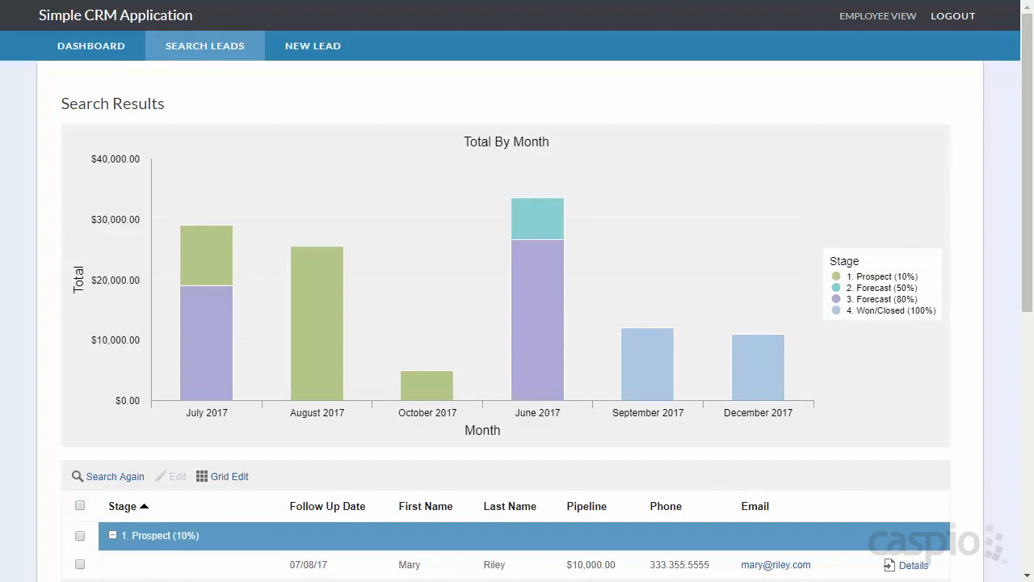
mouse_move(317, 315)
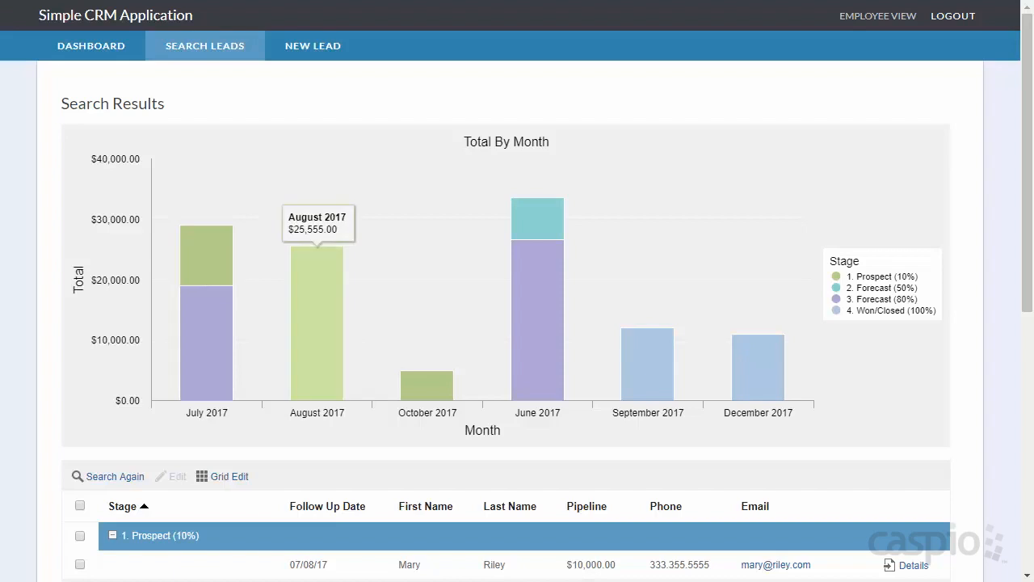
mouse_move(537, 242)
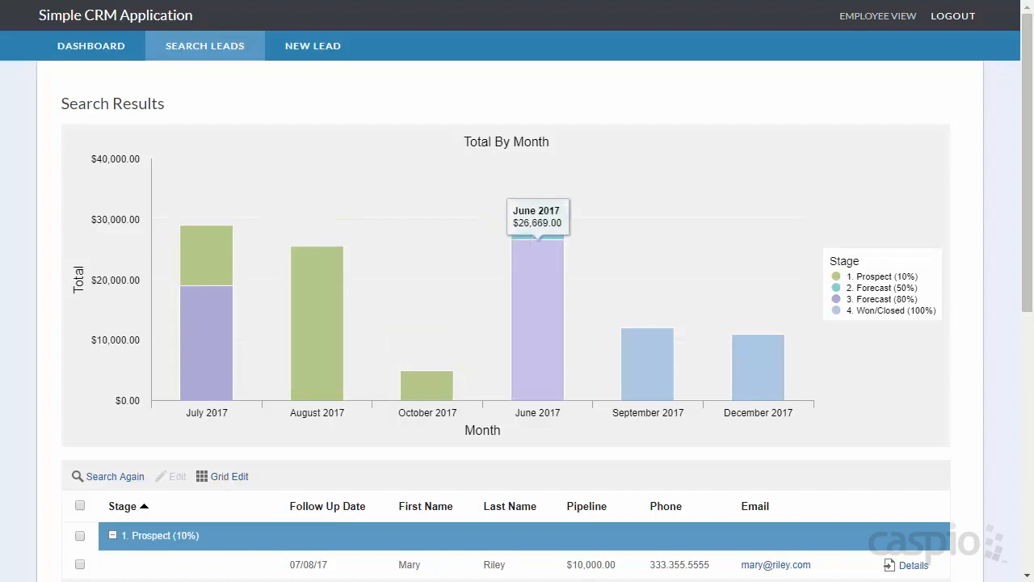
left_click(878, 15)
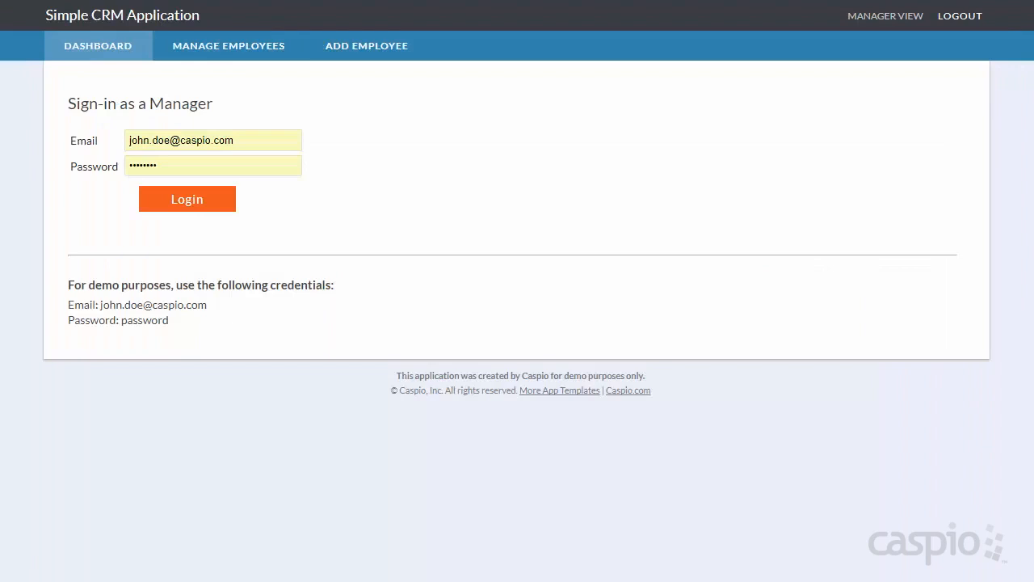
Log in as demo manager and scroll to per-employee deal totals.
left_click(187, 199)
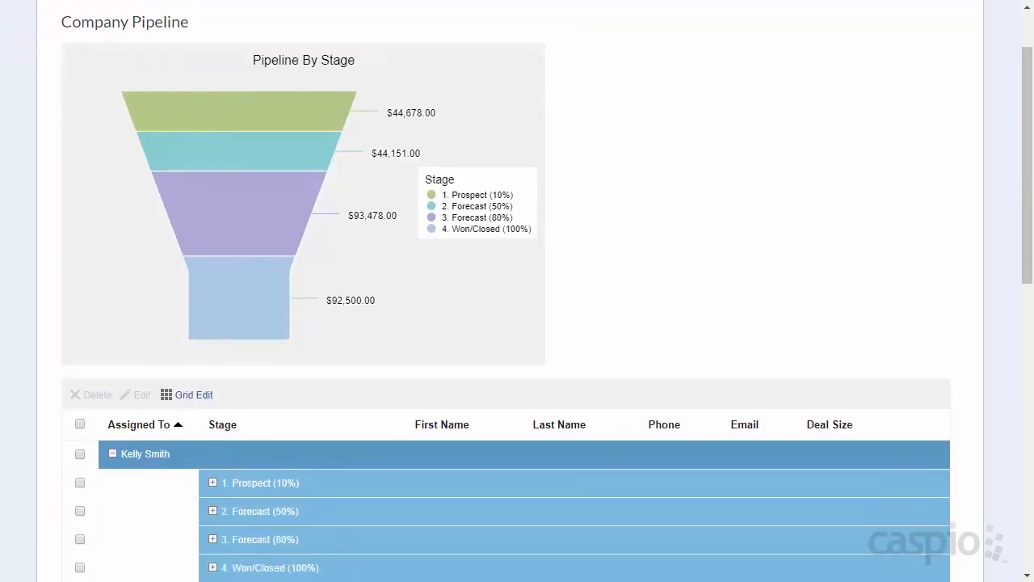
scroll("down", 3)
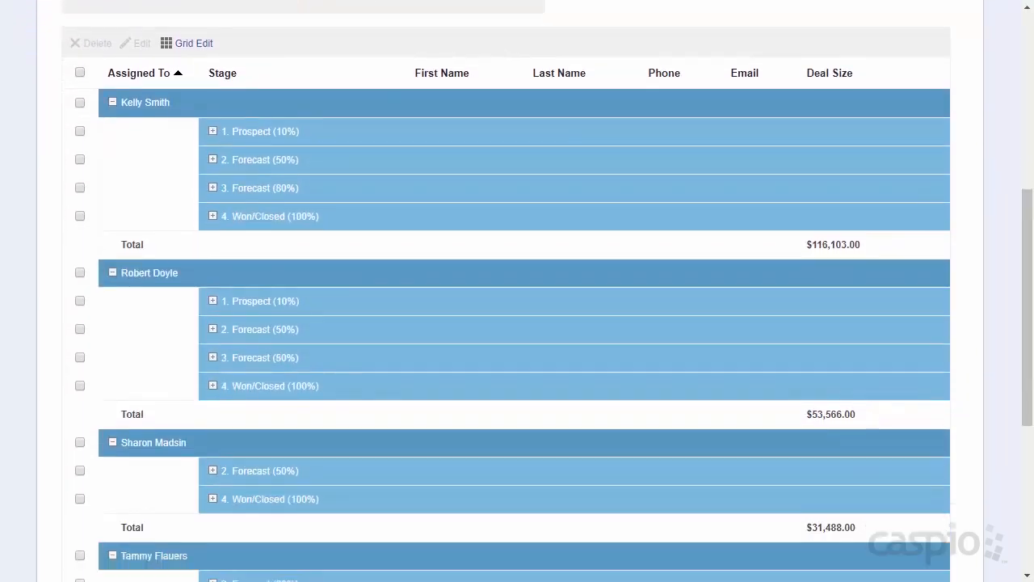
scroll("down", 3)
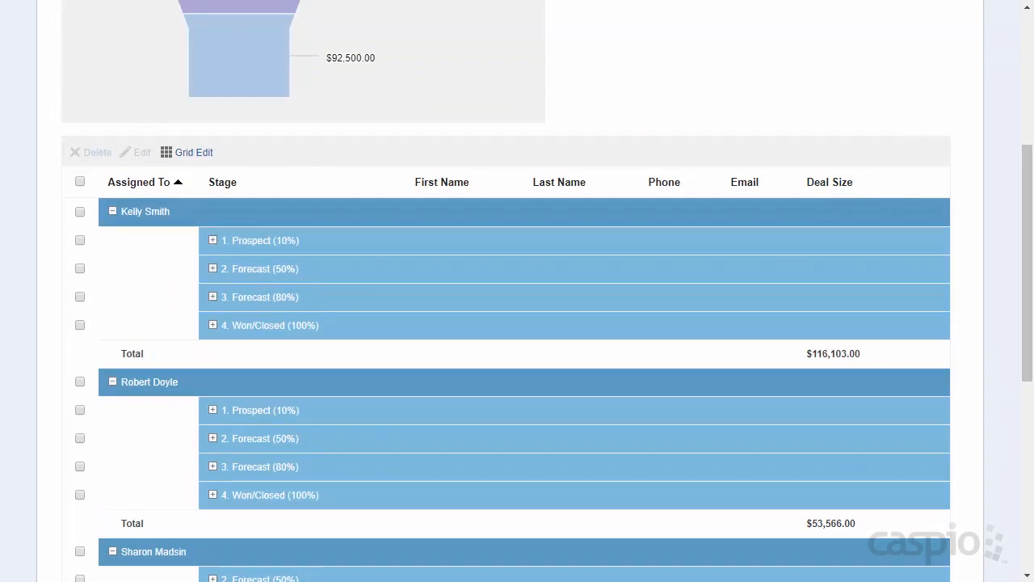
Select the first employee's records, expand 2. Forecast (50%), and cancel bulk edit.
left_click(212, 240)
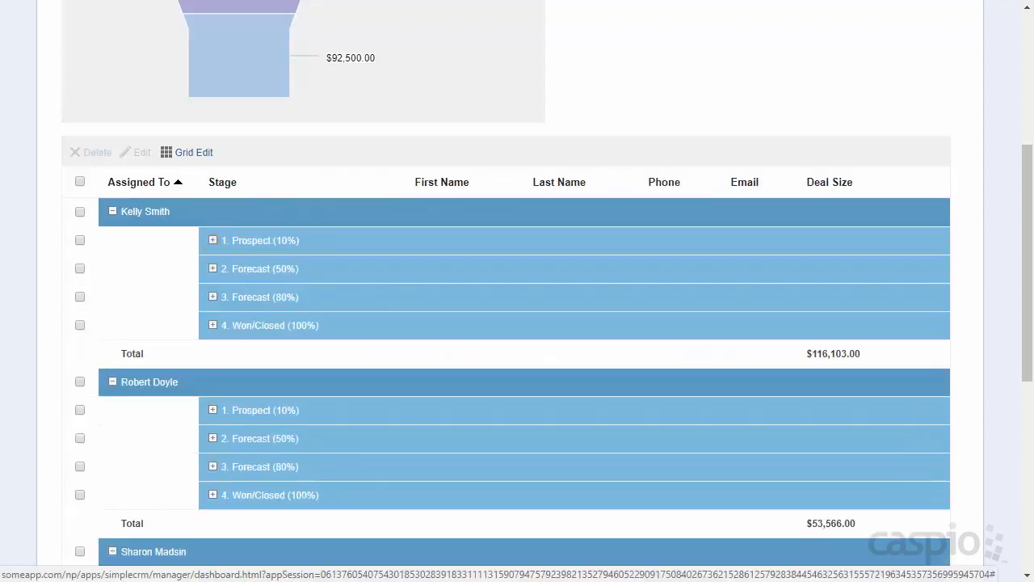
left_click(213, 268)
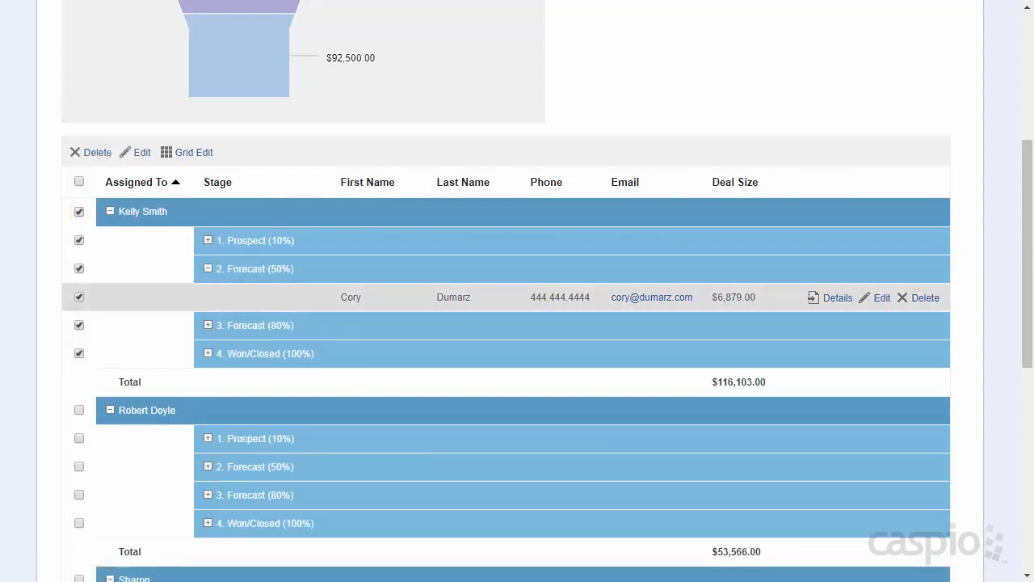
left_click(142, 152)
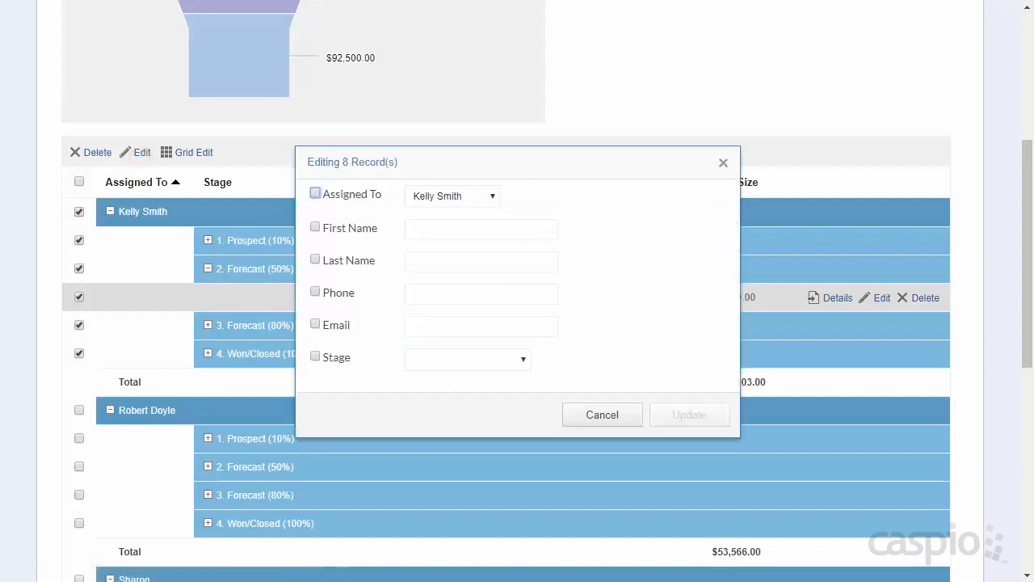
left_click(452, 196)
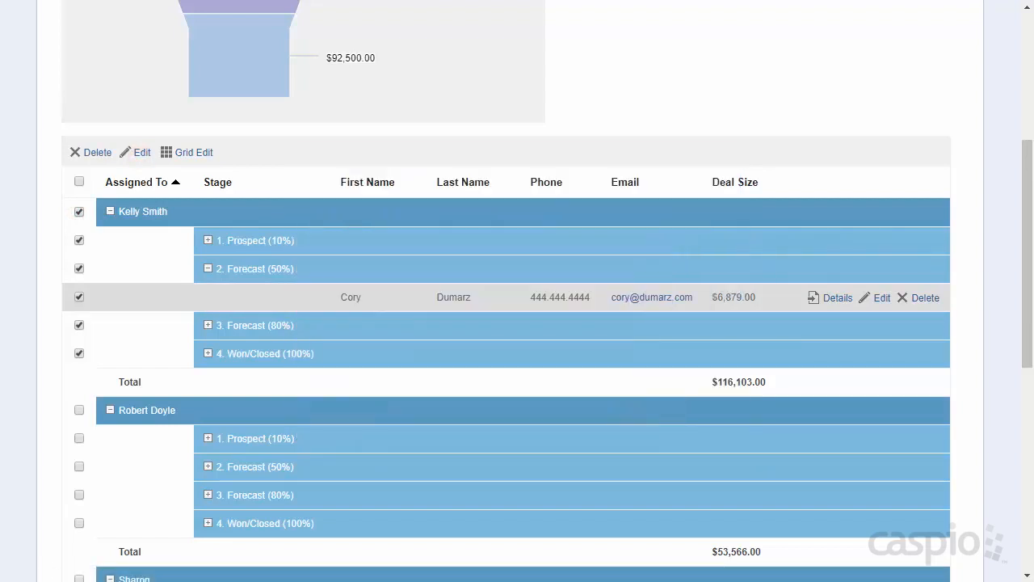
View the contact's full details, then open Add Employee and Manage Employees.
left_click(837, 298)
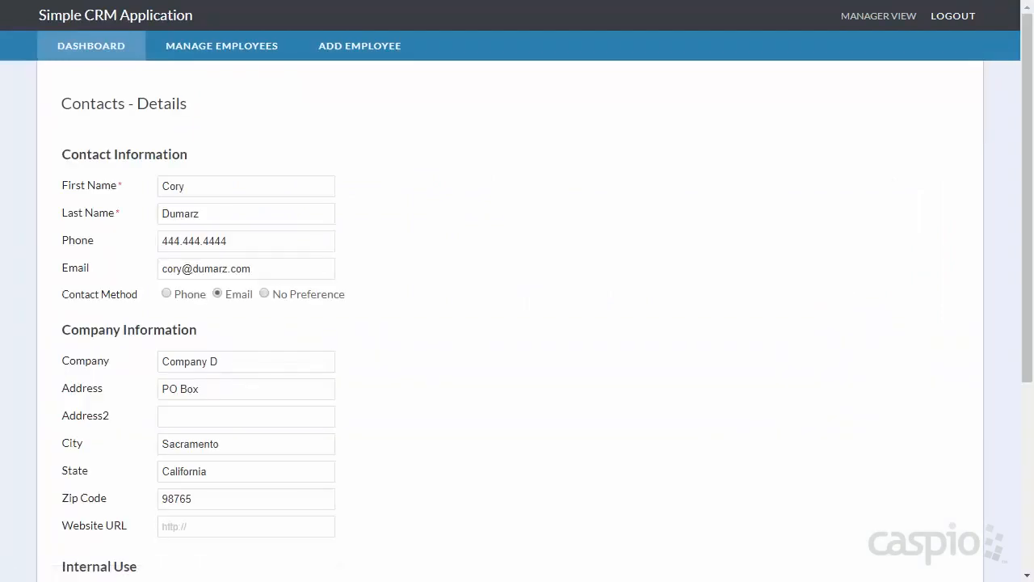
scroll("down", 3)
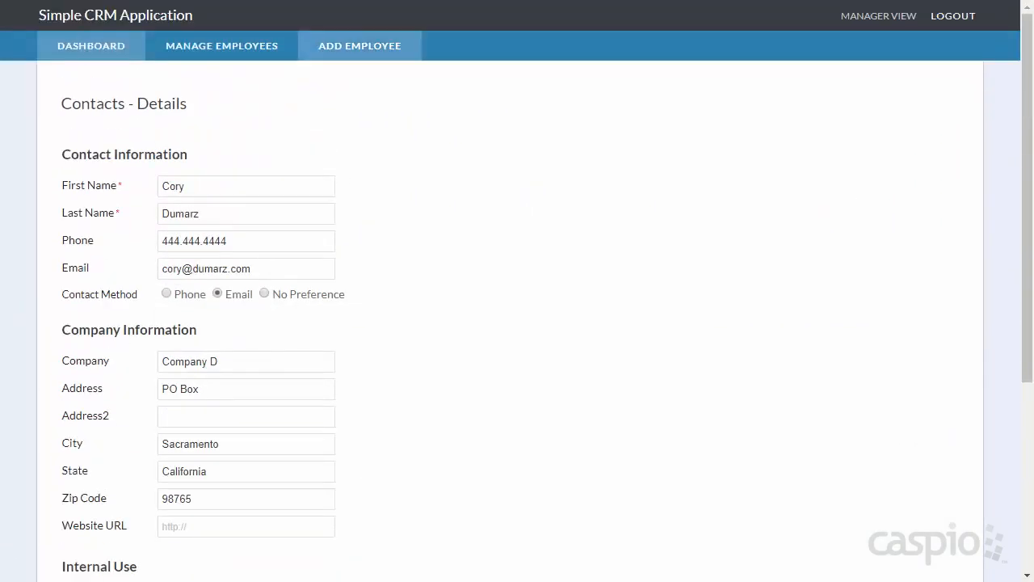
left_click(359, 45)
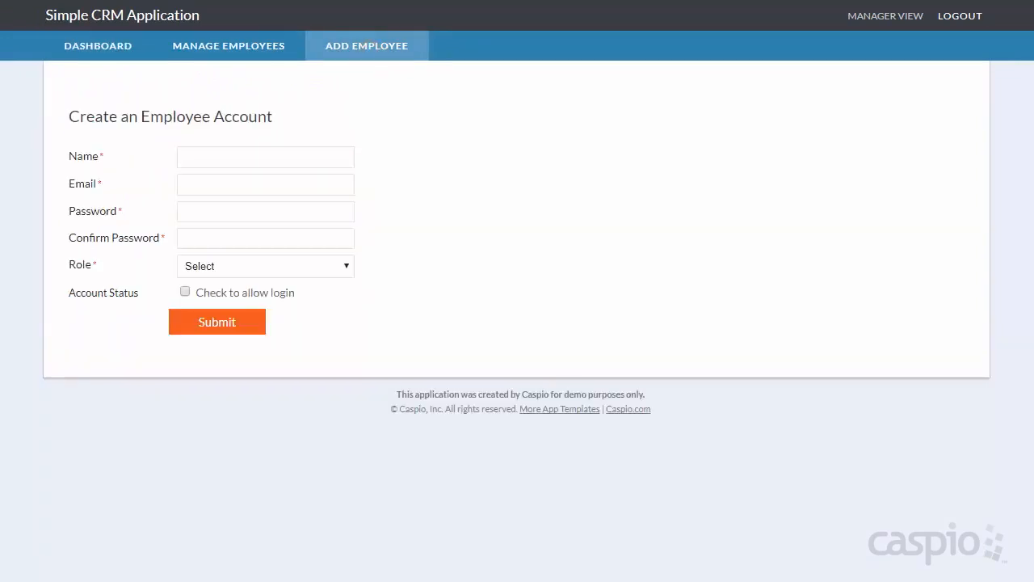
left_click(228, 45)
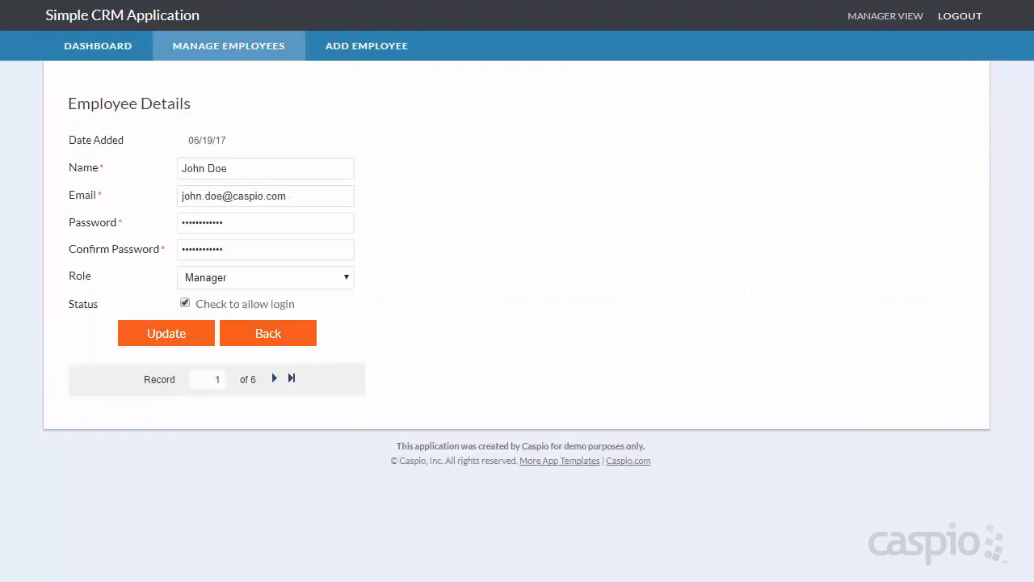
left_click(264, 277)
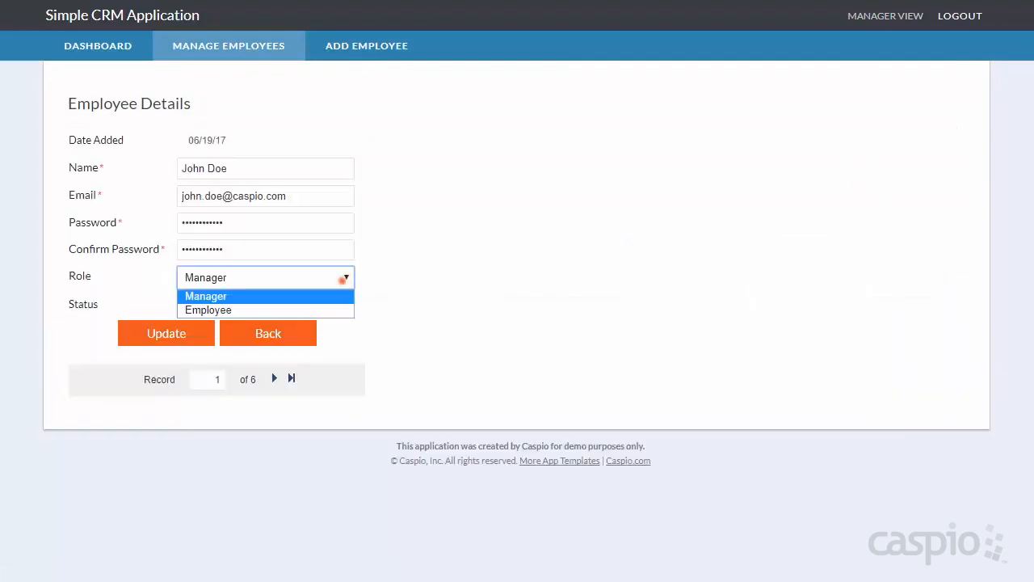
left_click(205, 296)
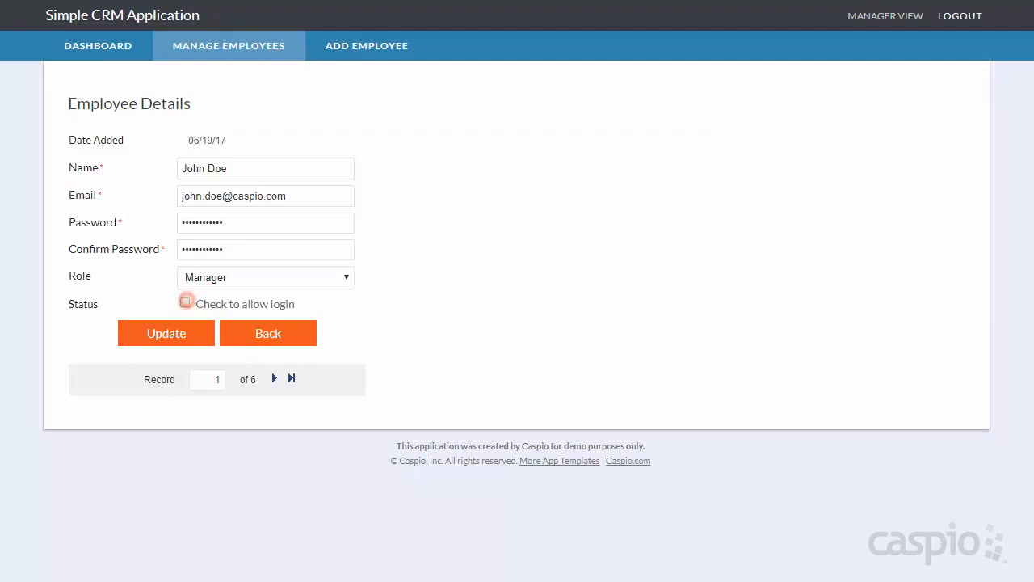
left_click(185, 302)
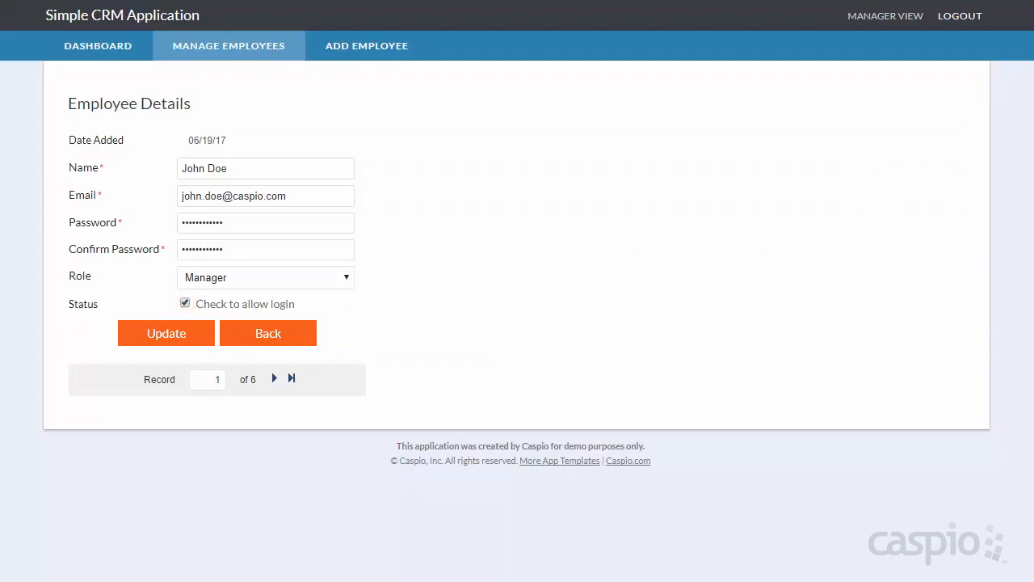